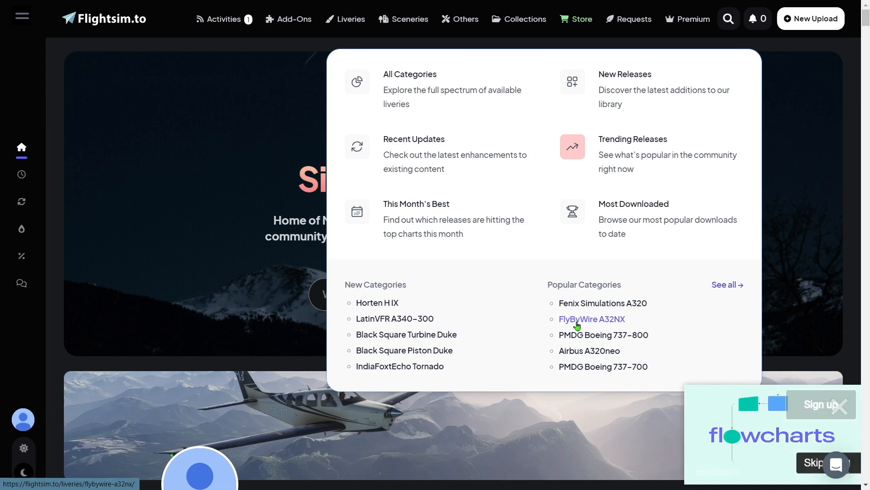
- Open the FlyByWire A32NX category from the Liveries menu's Popular Categories
{"action": "left_click", "coordinate": [592, 319]}
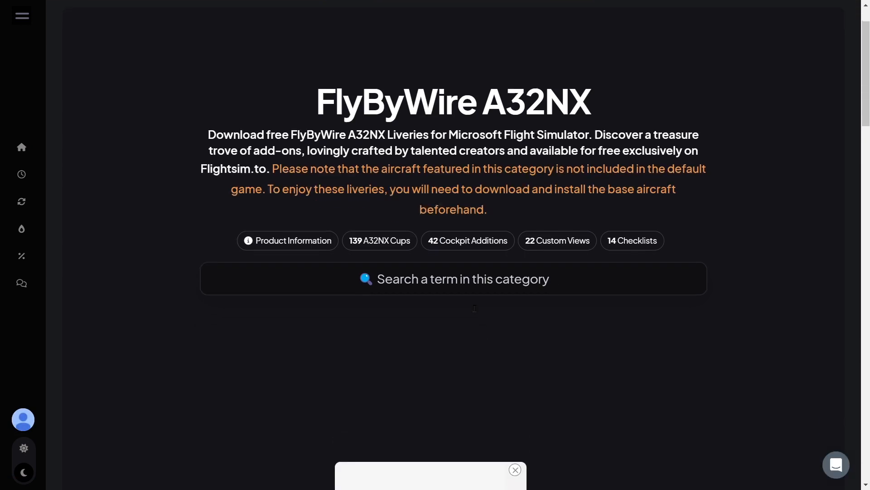
- Search the category for 'Jetblue' and scroll to the A320neo jetBlue N4022J in 8k card
{"action": "type", "text": "Jetblue"}
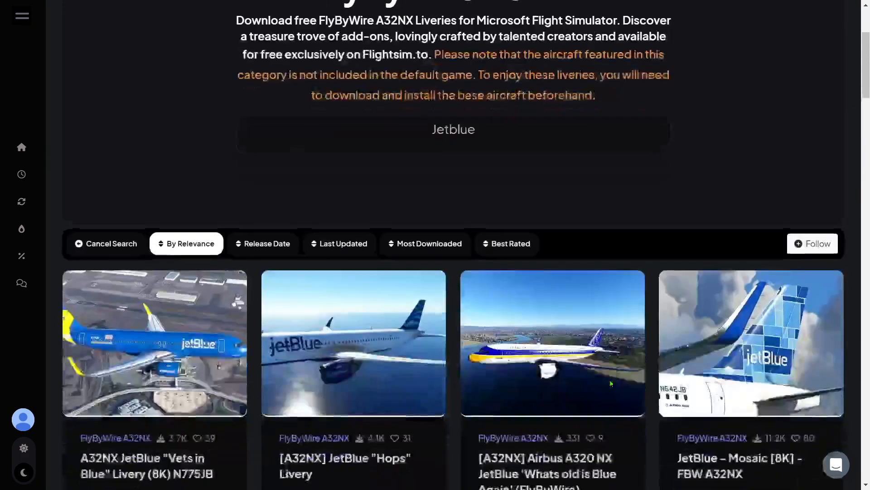
{"action": "scroll", "scroll_direction": "down", "scroll_amount": 3}
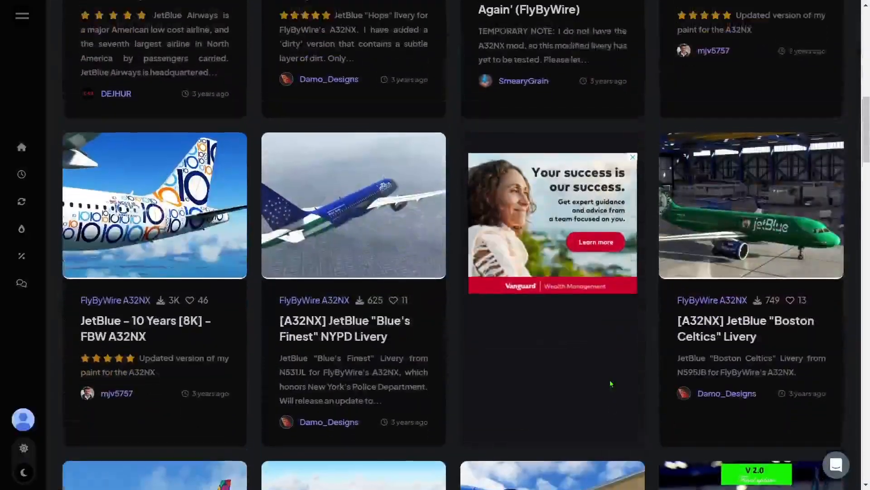
{"action": "scroll", "scroll_direction": "down", "scroll_amount": 3}
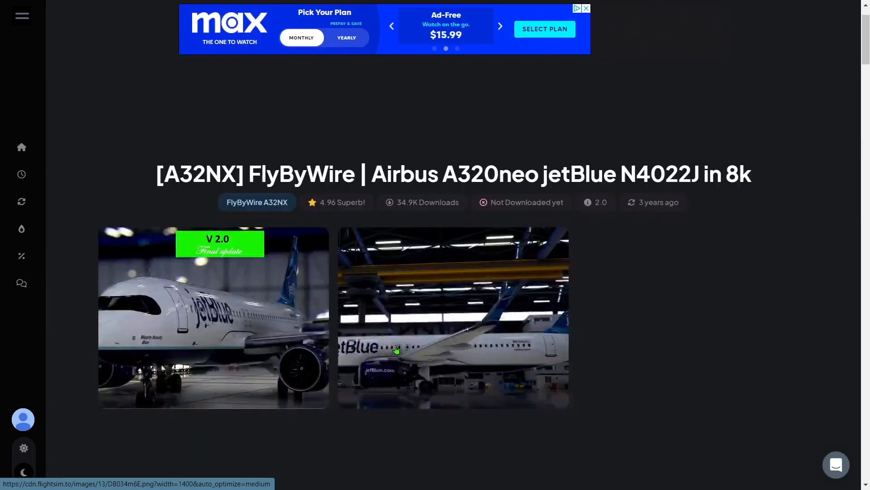
- Download the jetBlue N4022J livery zip, dismiss the notice, and open the Downloads folder
{"action": "scroll", "scroll_direction": "down", "scroll_amount": 3}
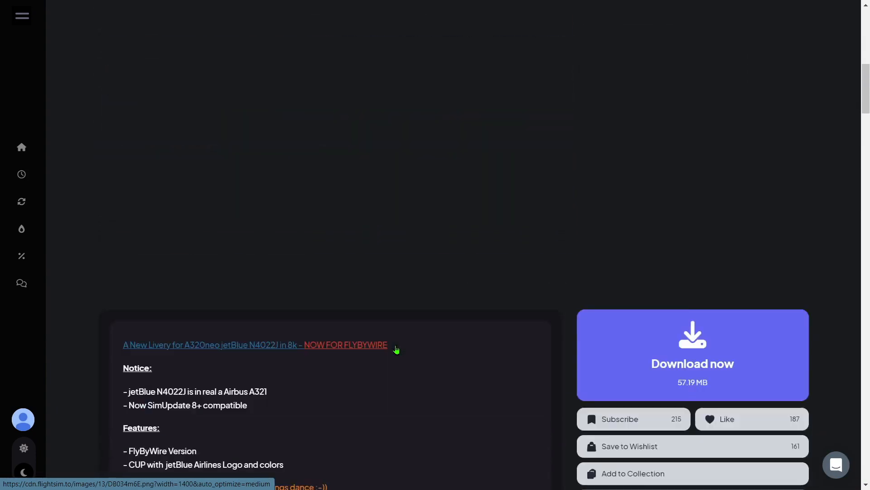
{"action": "left_click", "coordinate": [692, 355]}
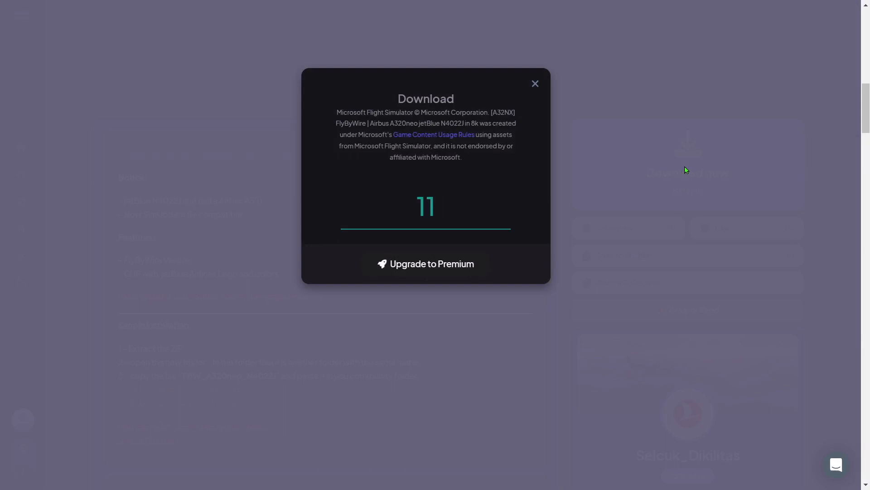
{"action": "mouse_move", "coordinate": [657, 183]}
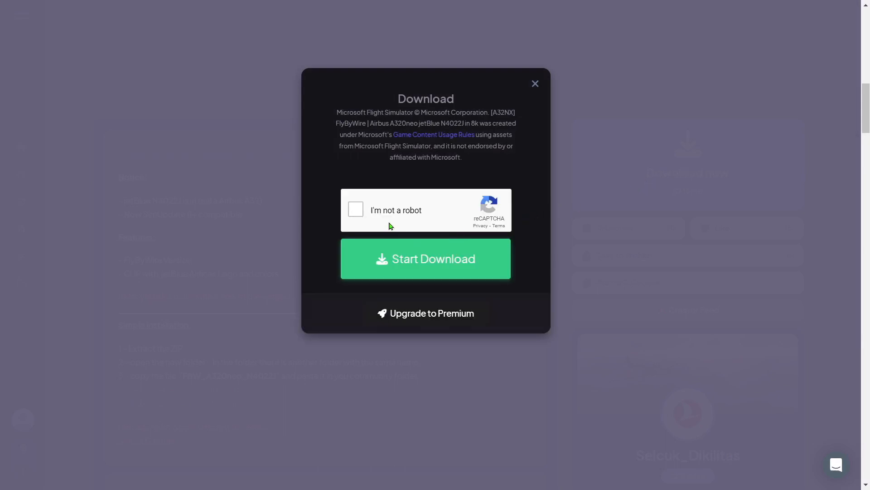
{"action": "left_click", "coordinate": [426, 258]}
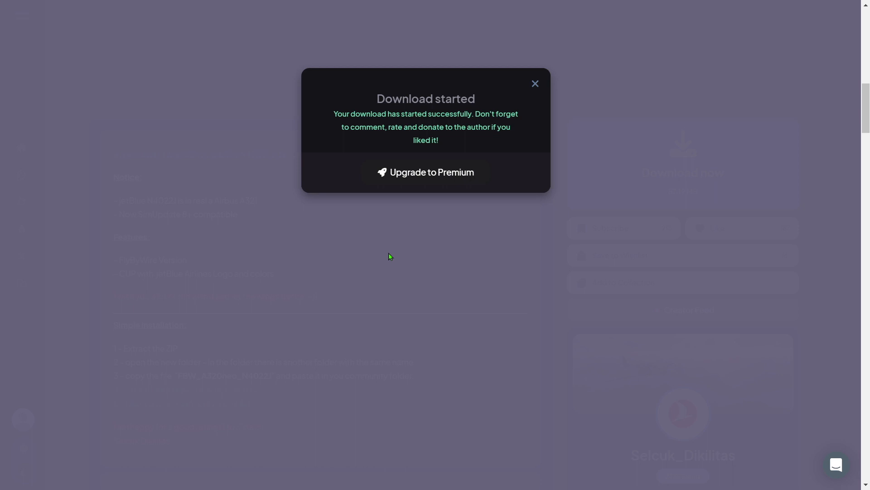
{"action": "left_click", "coordinate": [534, 84]}
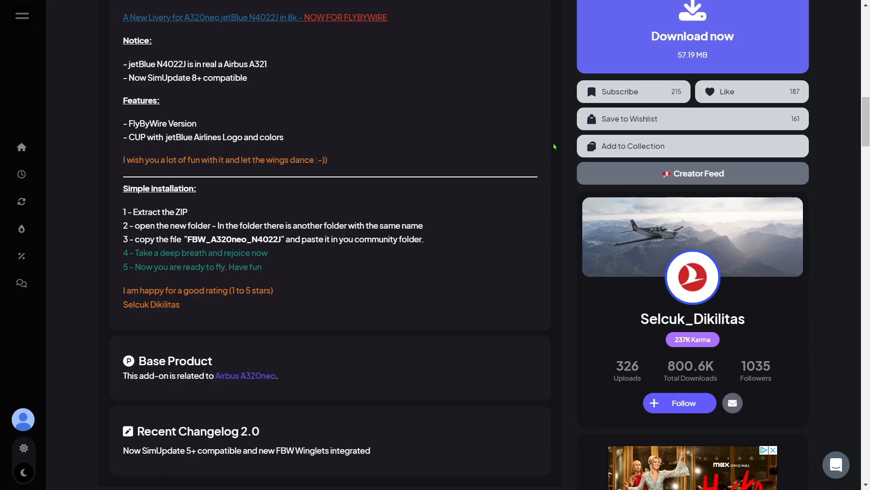
{"action": "left_click", "coordinate": [692, 37]}
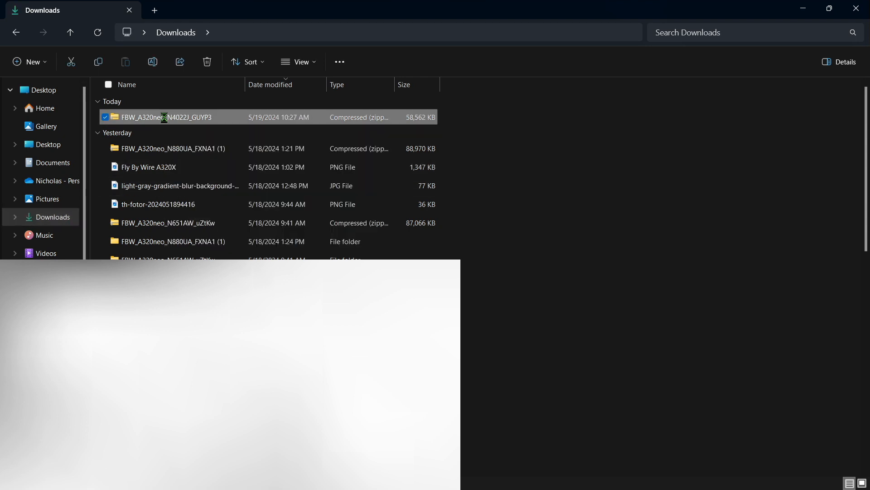
- Extract All on the FBW_A320neo_N4022J_GUYP3 zip into its default folder
{"action": "right_click", "coordinate": [167, 116]}
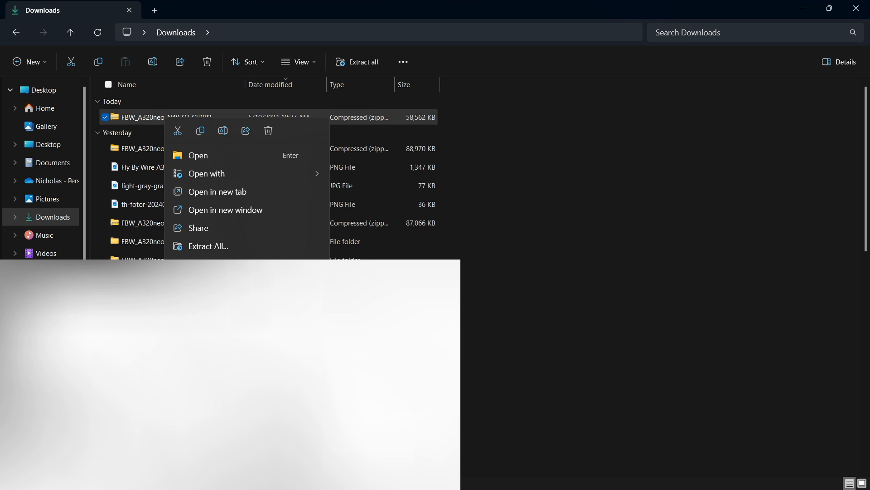
{"action": "left_click", "coordinate": [209, 246]}
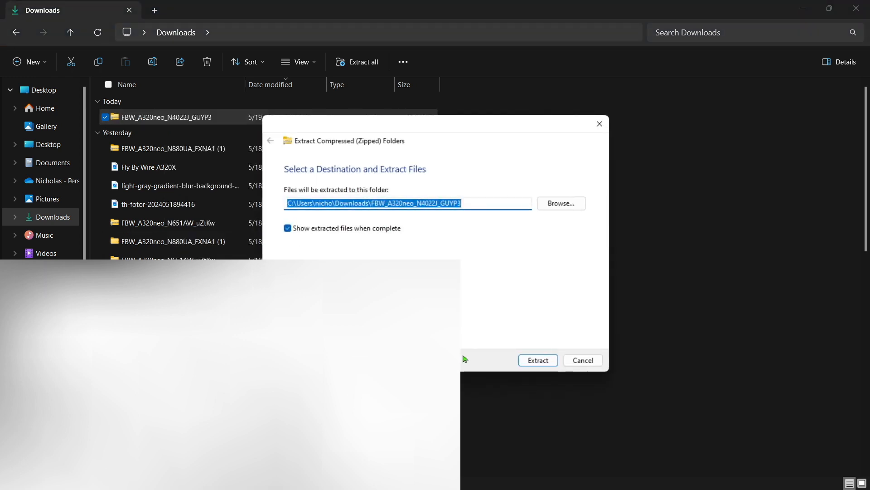
{"action": "left_click", "coordinate": [536, 360]}
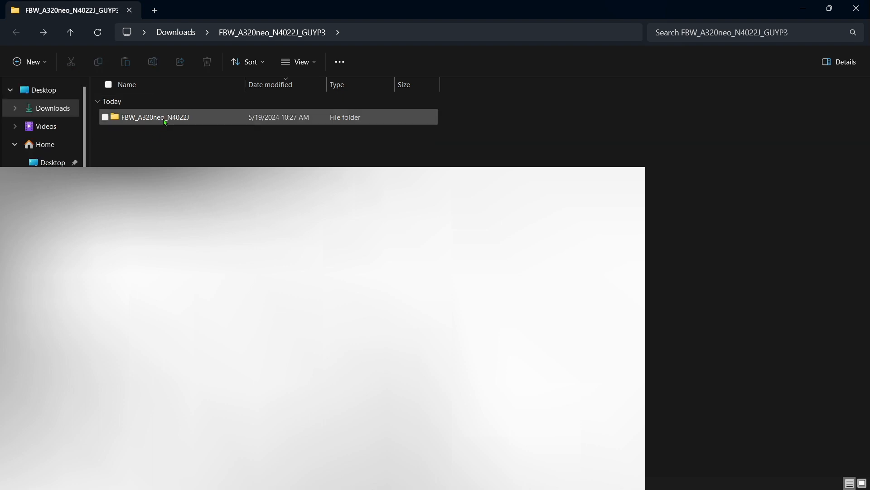
- Copy the FBW_A320neo_N4022J folder and enter %appdata% in the Run prompt
{"action": "right_click", "coordinate": [156, 117]}
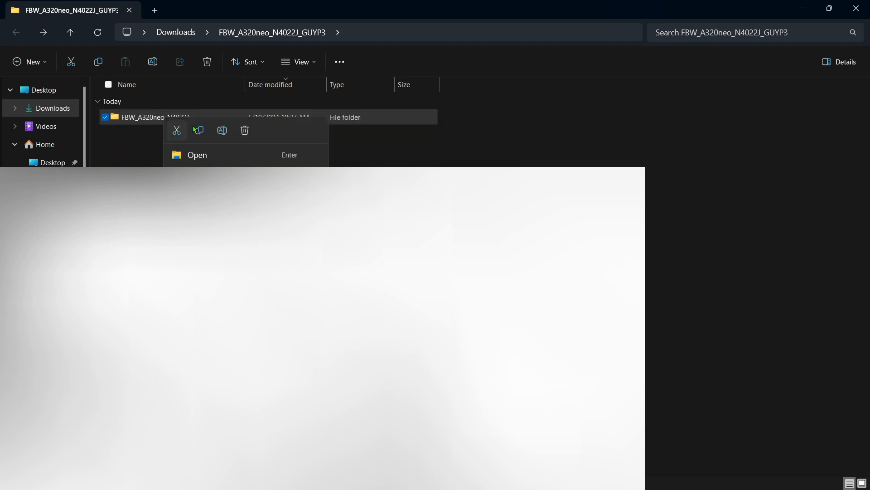
{"action": "left_click", "coordinate": [171, 161]}
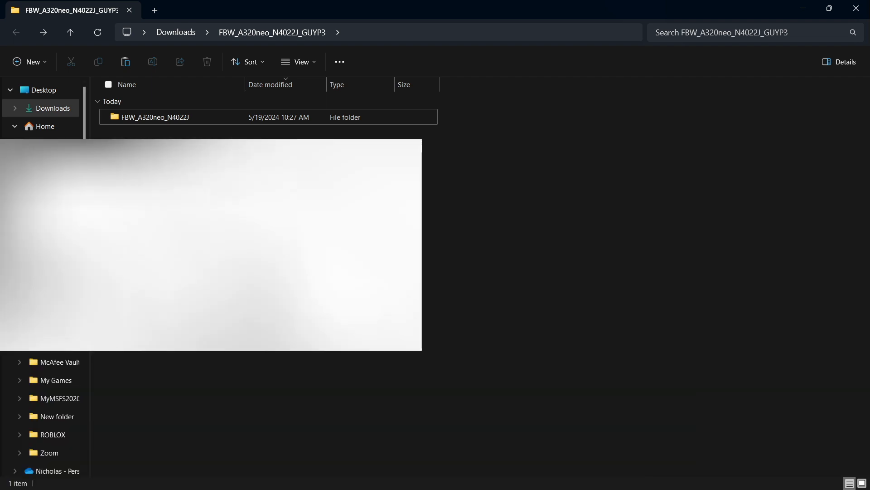
{"action": "type", "text": "%appdata%"}
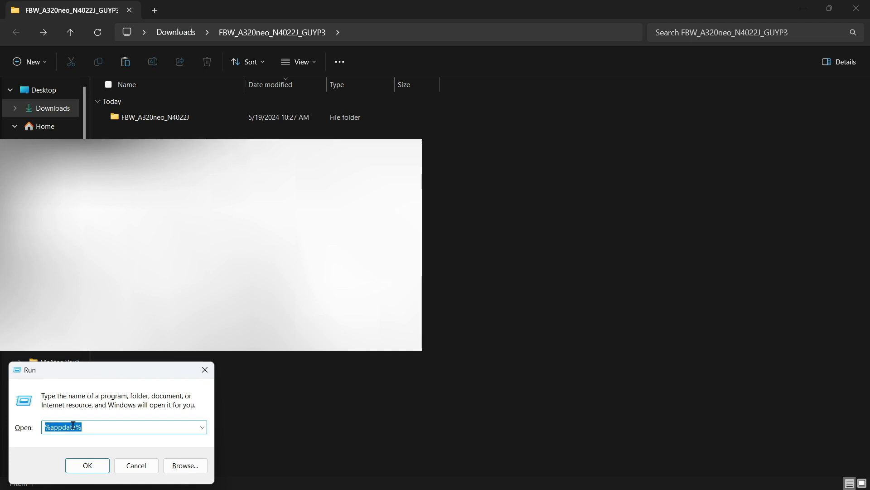
- Go to Microsoft Flight Simulator > Packages in AppData, then open the simulator's World Map
{"action": "left_click", "coordinate": [87, 465]}
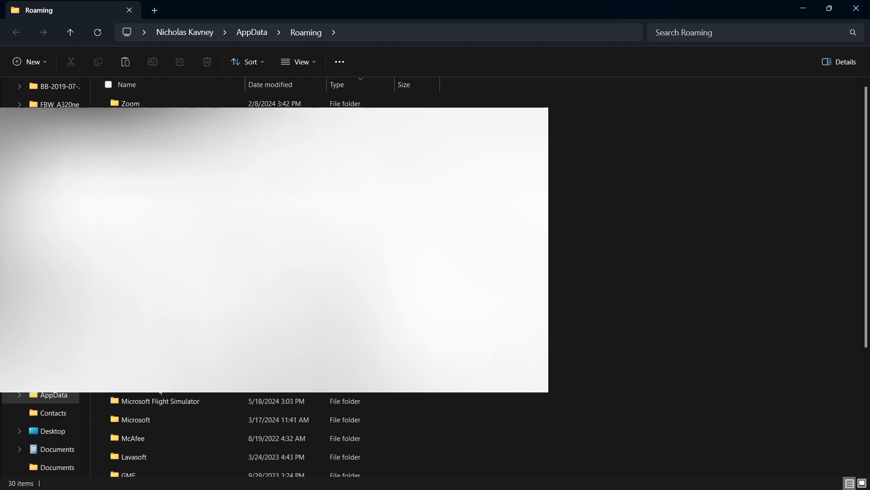
{"action": "double_click", "coordinate": [160, 400]}
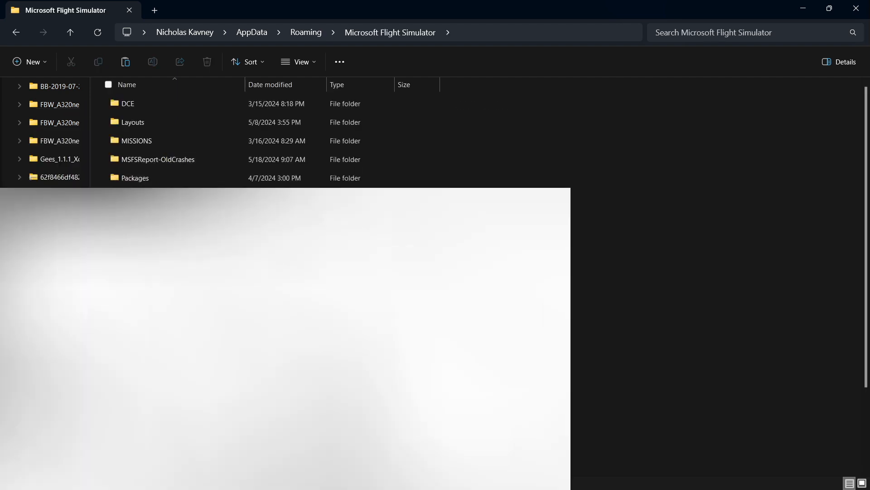
{"action": "left_click", "coordinate": [135, 178]}
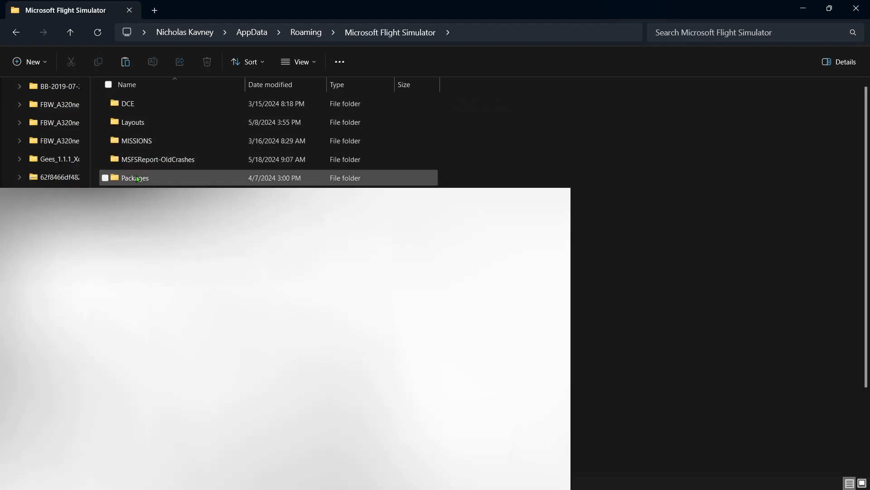
{"action": "double_click", "coordinate": [135, 178]}
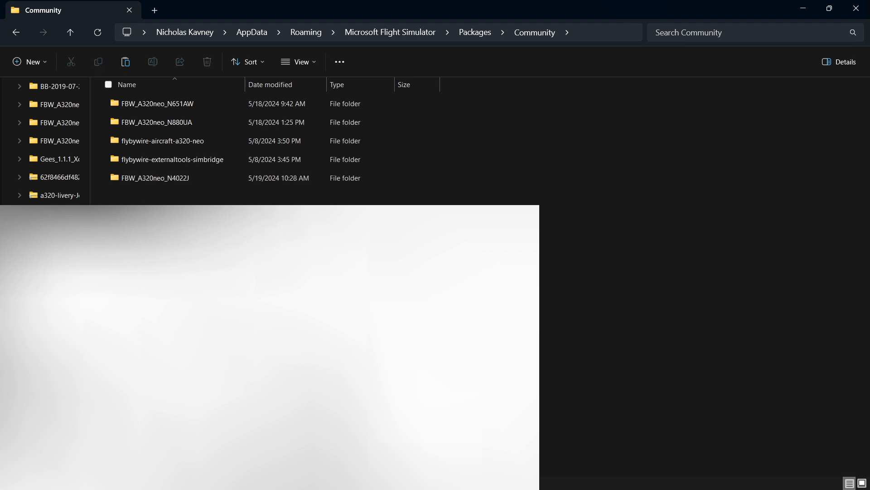
{"action": "mouse_move", "coordinate": [512, 154]}
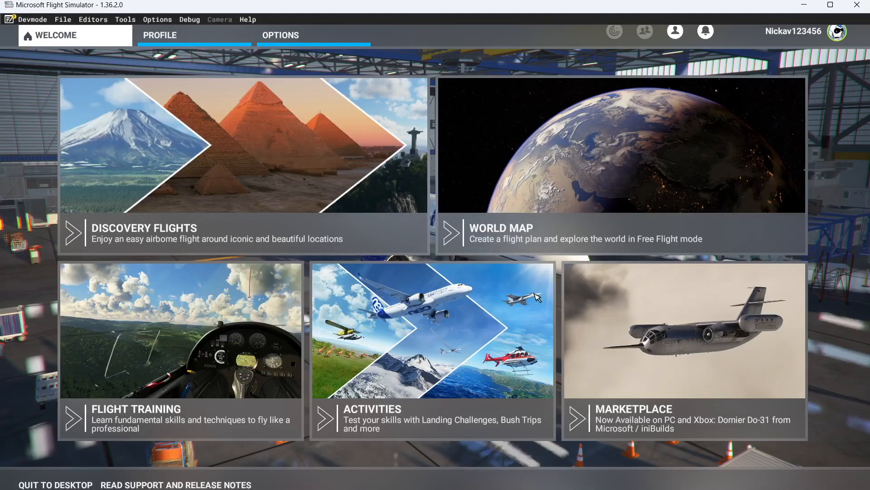
{"action": "mouse_move", "coordinate": [670, 176]}
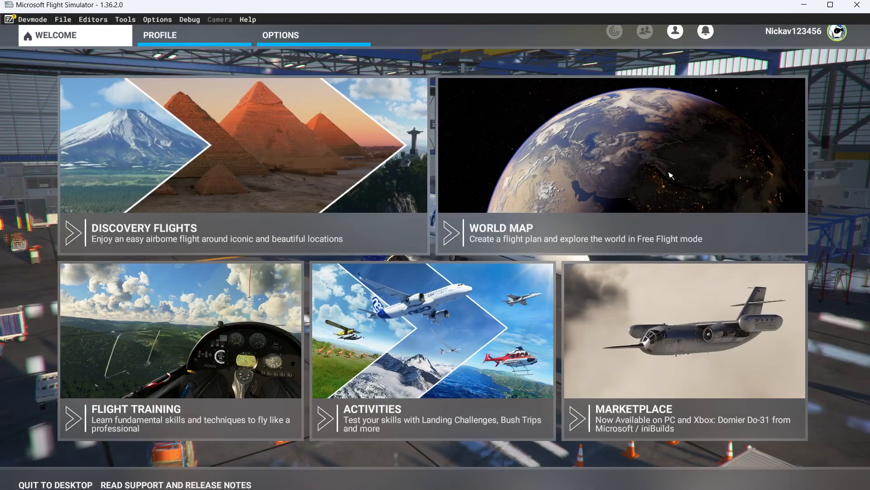
{"action": "left_click", "coordinate": [620, 233]}
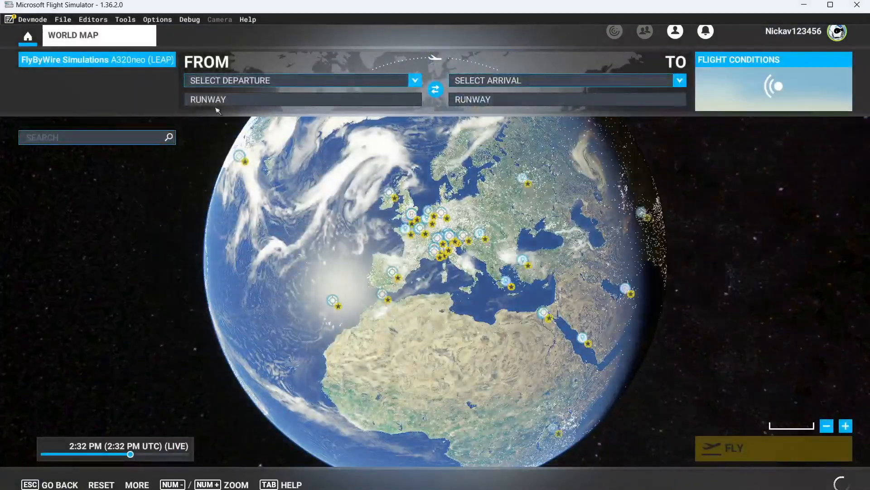
- Select the FWB JetBlue N4022J livery in the A320neo's Liveries tab
{"action": "left_click", "coordinate": [96, 60]}
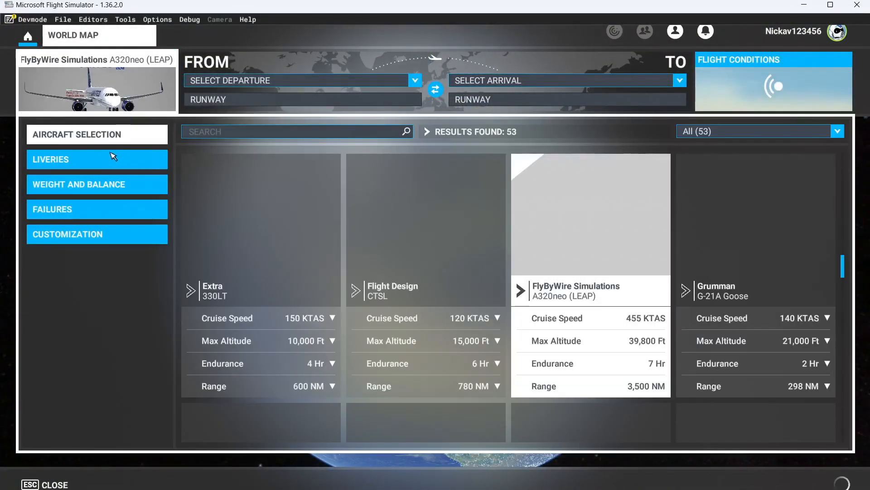
{"action": "left_click", "coordinate": [96, 159]}
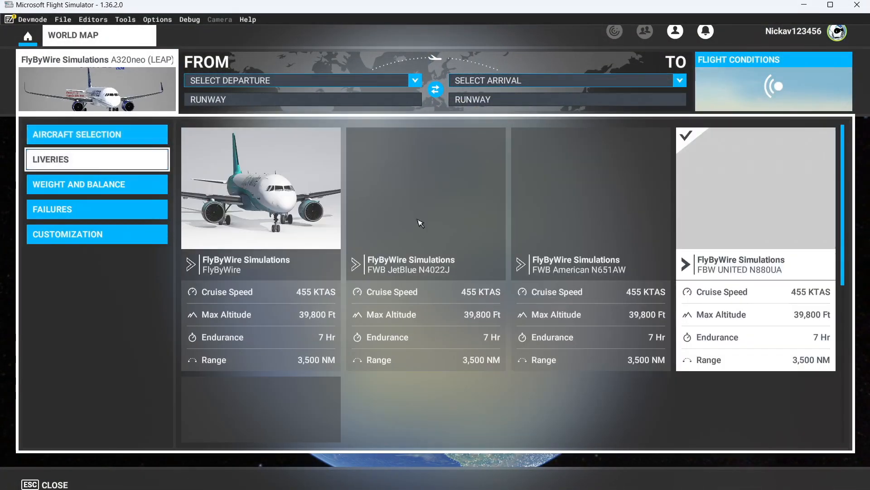
{"action": "left_click", "coordinate": [426, 202]}
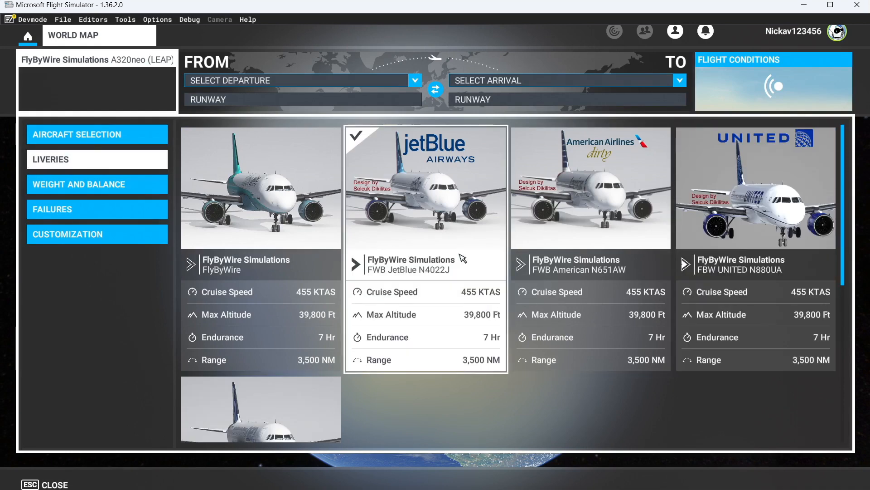